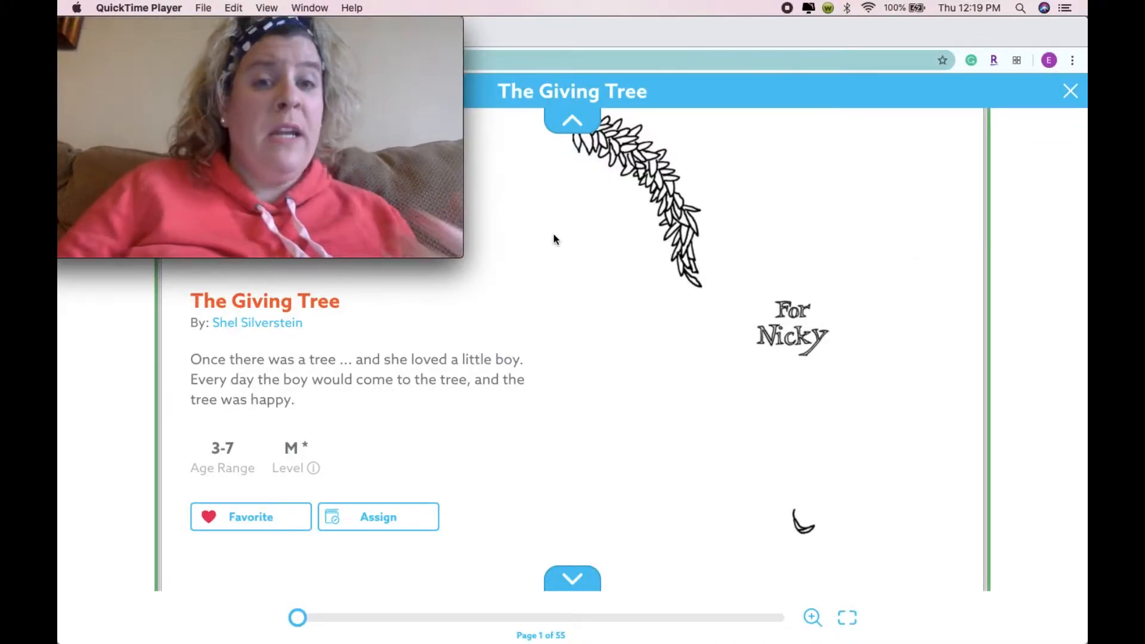
pyautogui.moveTo(602, 307)
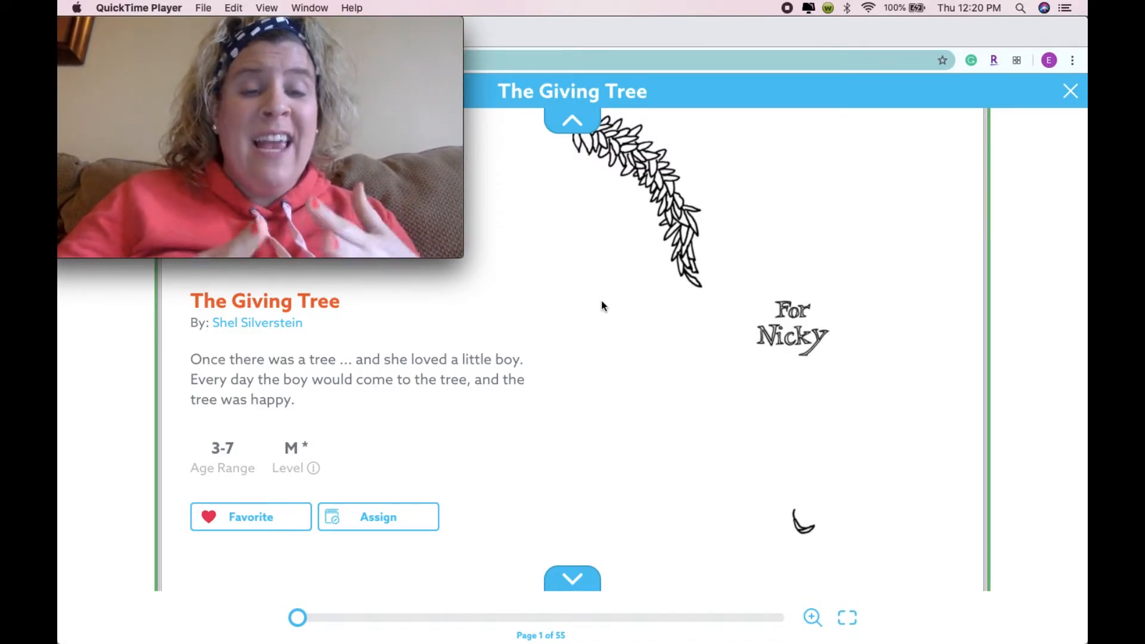
pyautogui.moveTo(645, 243)
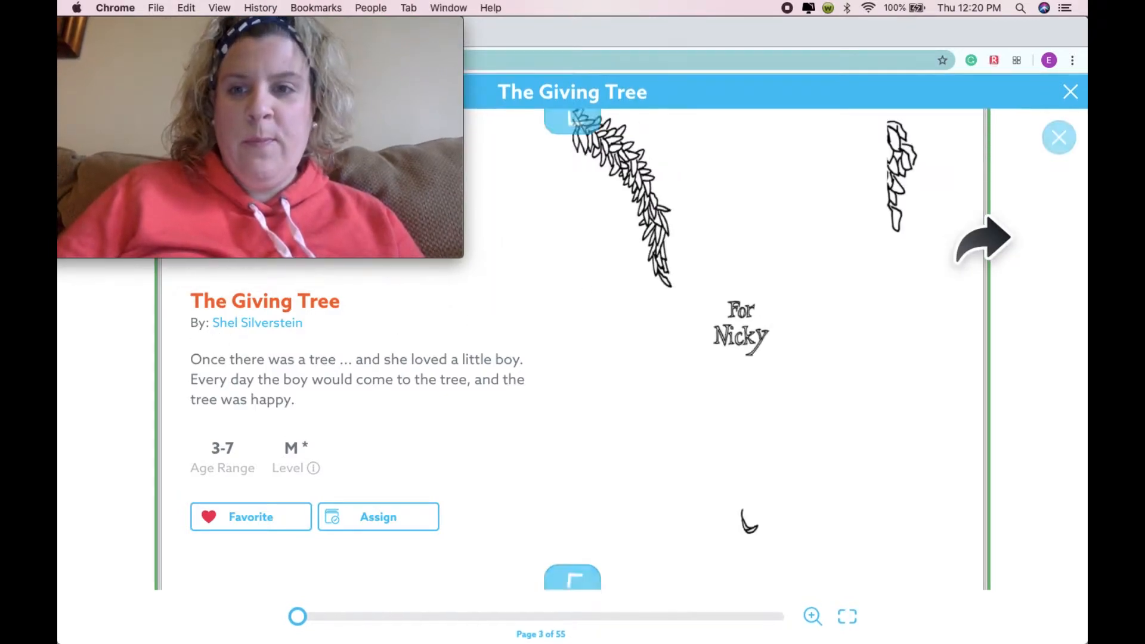
# Step: Turn through the crowns, trunk-climbing and branch-swinging pages to reach "and eat apples."
pyautogui.click(982, 240)
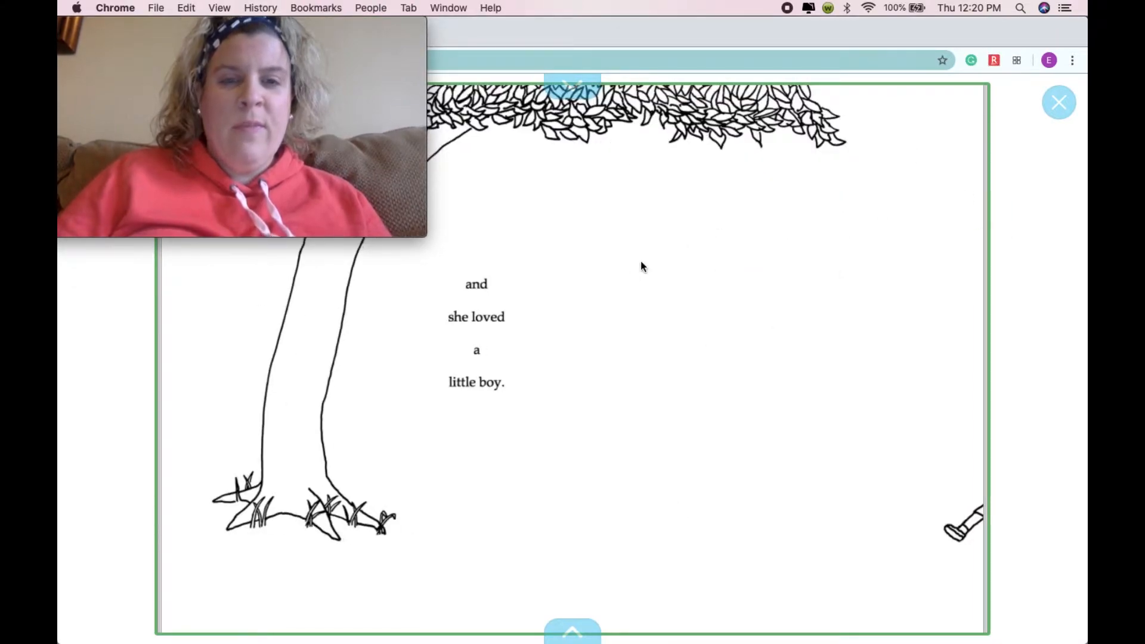
pyautogui.moveTo(809, 304)
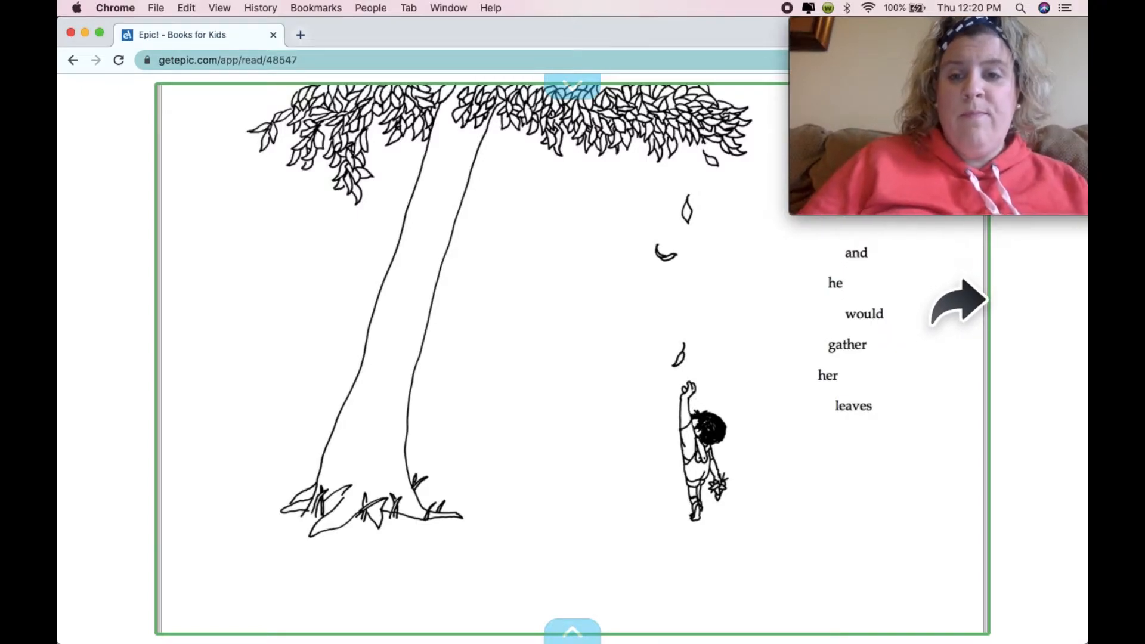
pyautogui.click(953, 300)
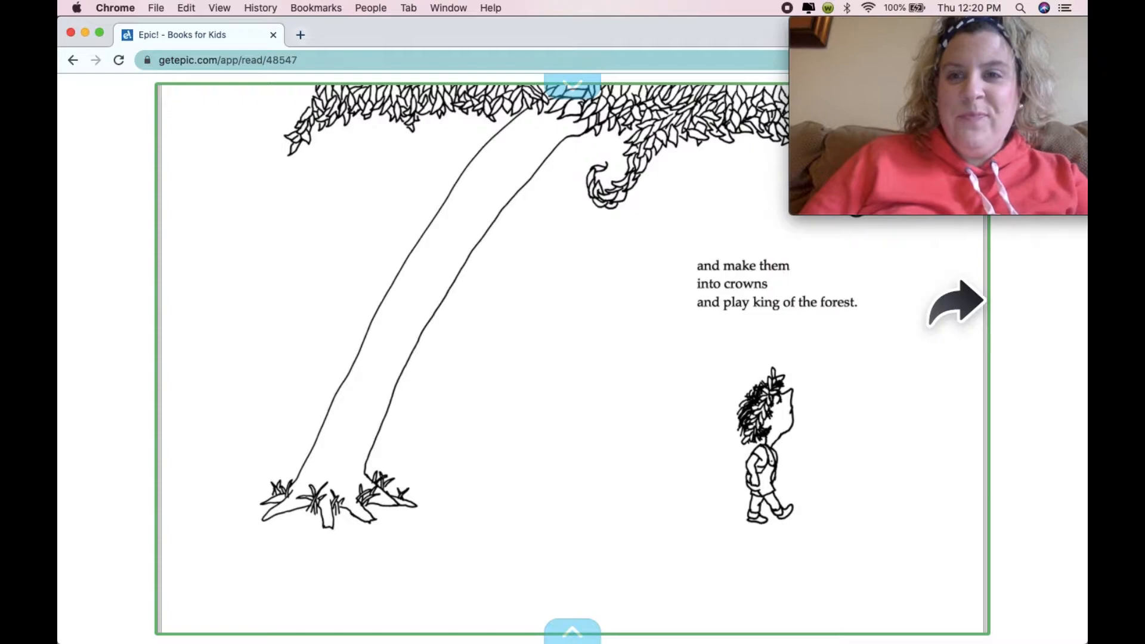
pyautogui.click(953, 303)
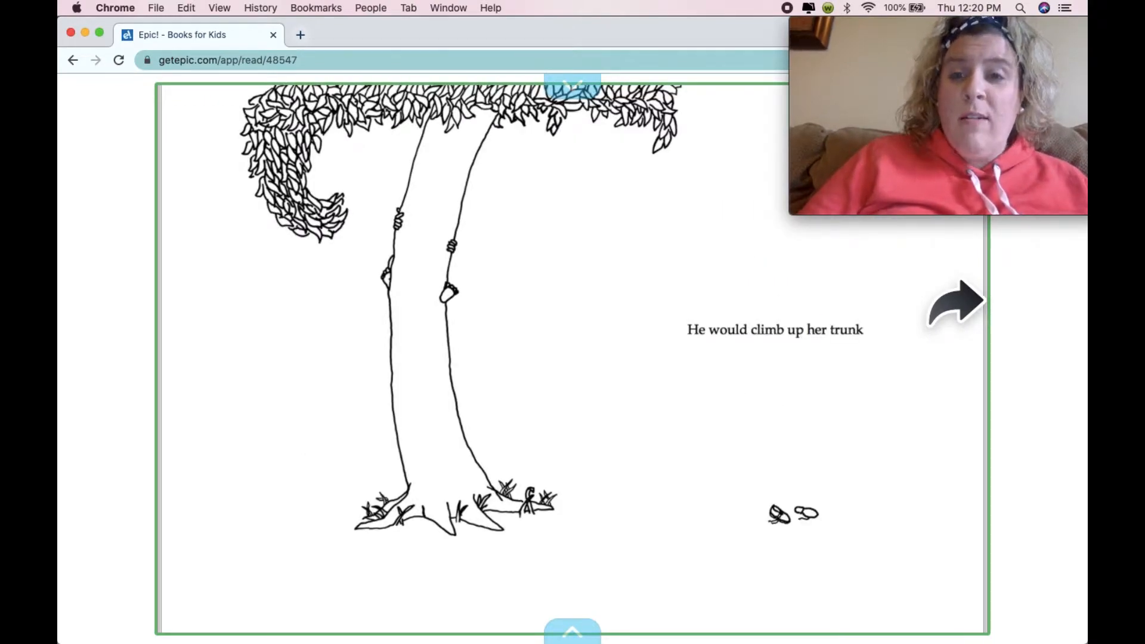
pyautogui.click(955, 302)
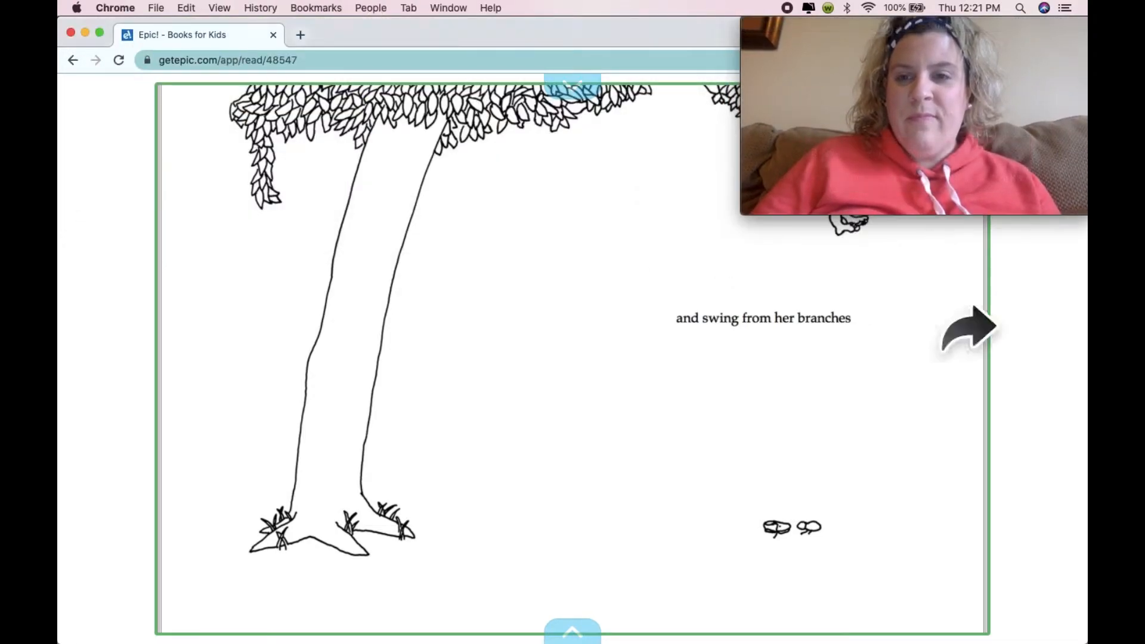
pyautogui.click(967, 329)
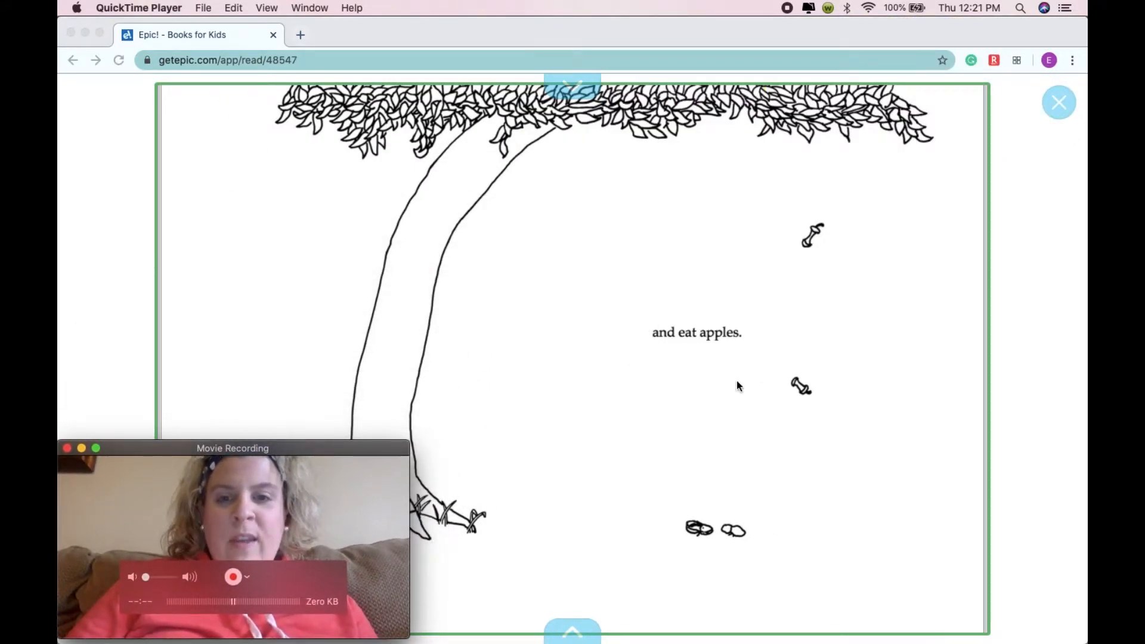
pyautogui.moveTo(242, 424)
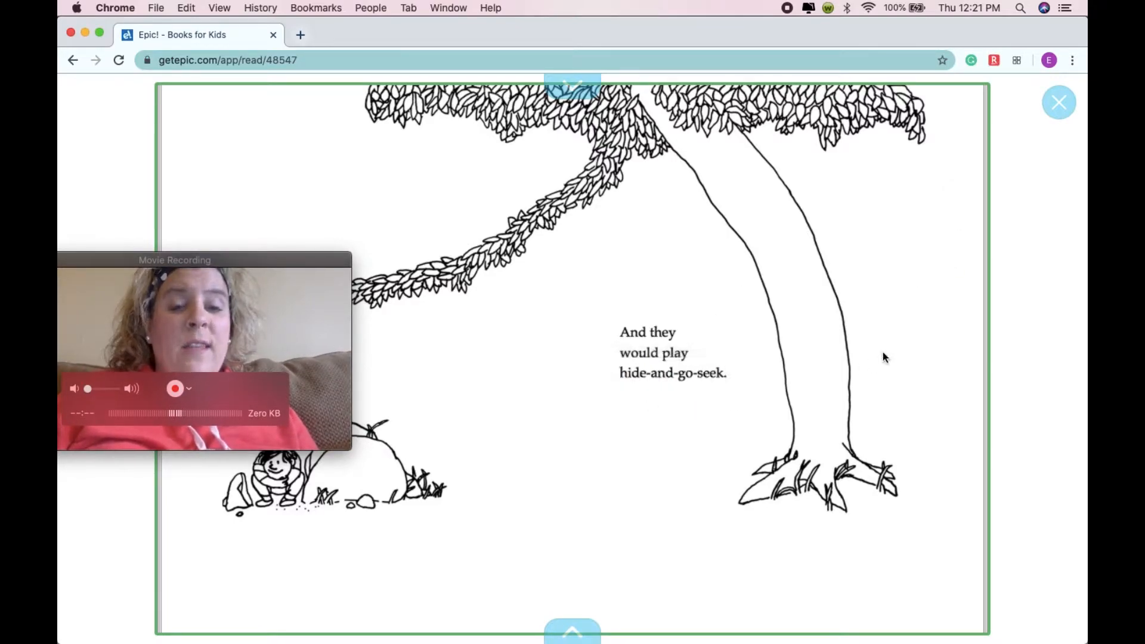
# Step: Move the Movie Recording webcam window up to the top-left corner, off the illustration
pyautogui.moveTo(174, 260); pyautogui.dragTo(181, 188)
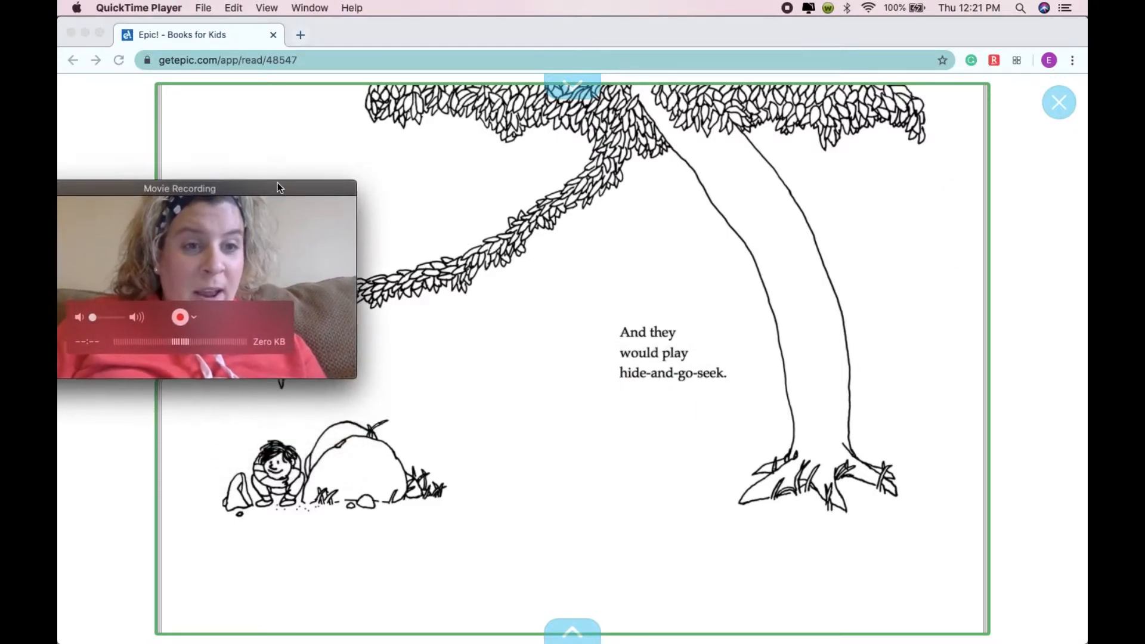
pyautogui.moveTo(180, 188); pyautogui.dragTo(166, 24)
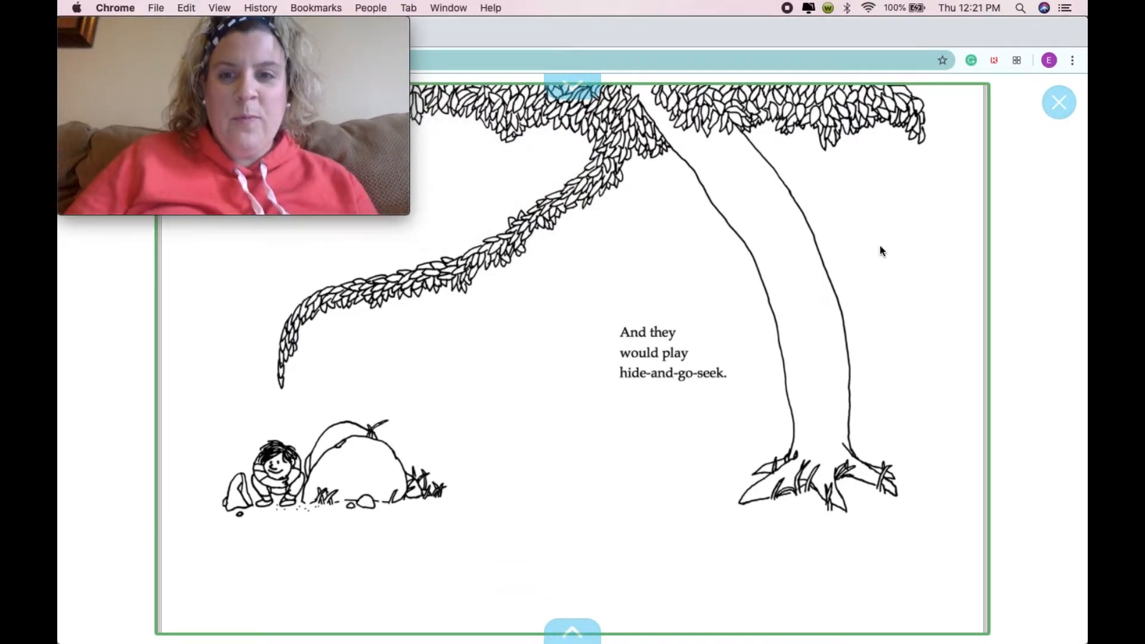
pyautogui.moveTo(818, 282)
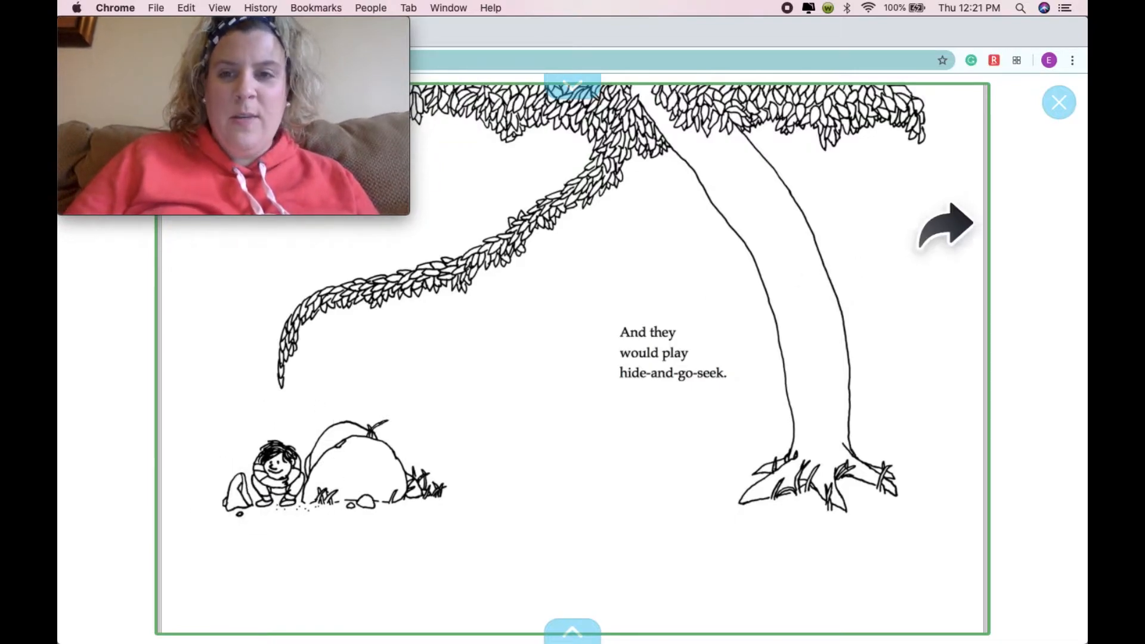
# Step: Turn through the shade-sleeping pages to where time goes by and the boy grows older
pyautogui.click(945, 229)
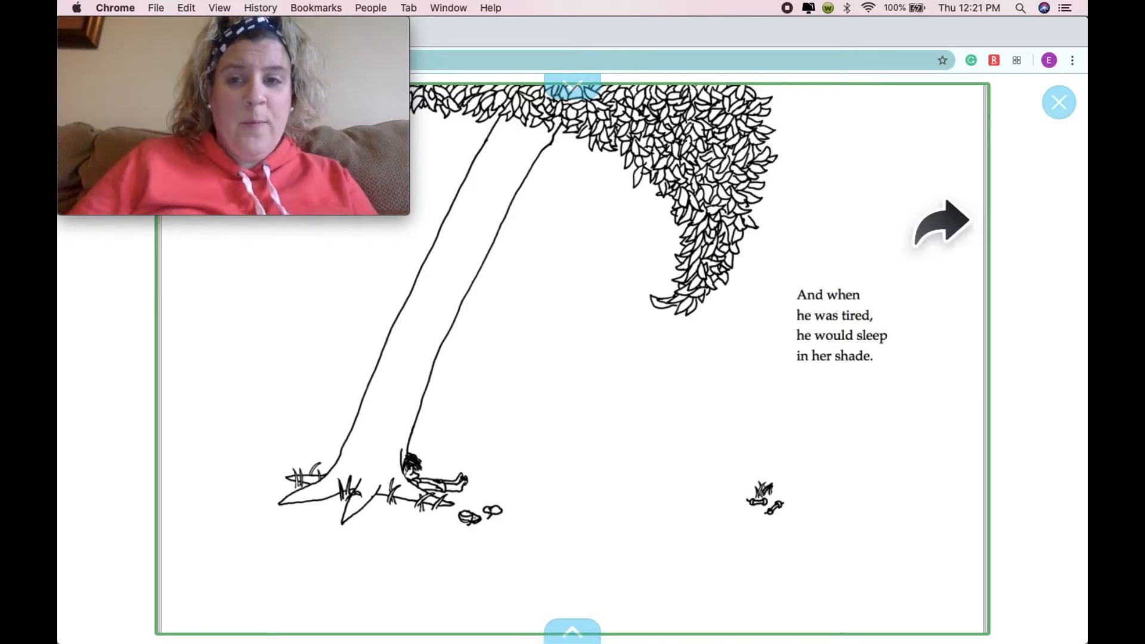
pyautogui.click(942, 223)
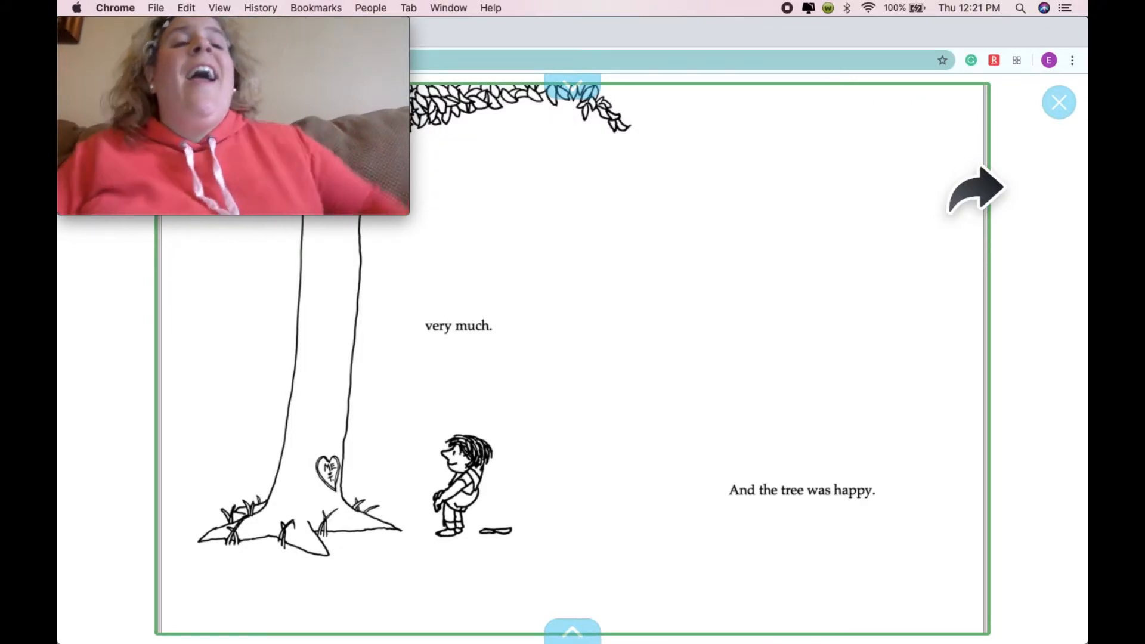
pyautogui.click(974, 189)
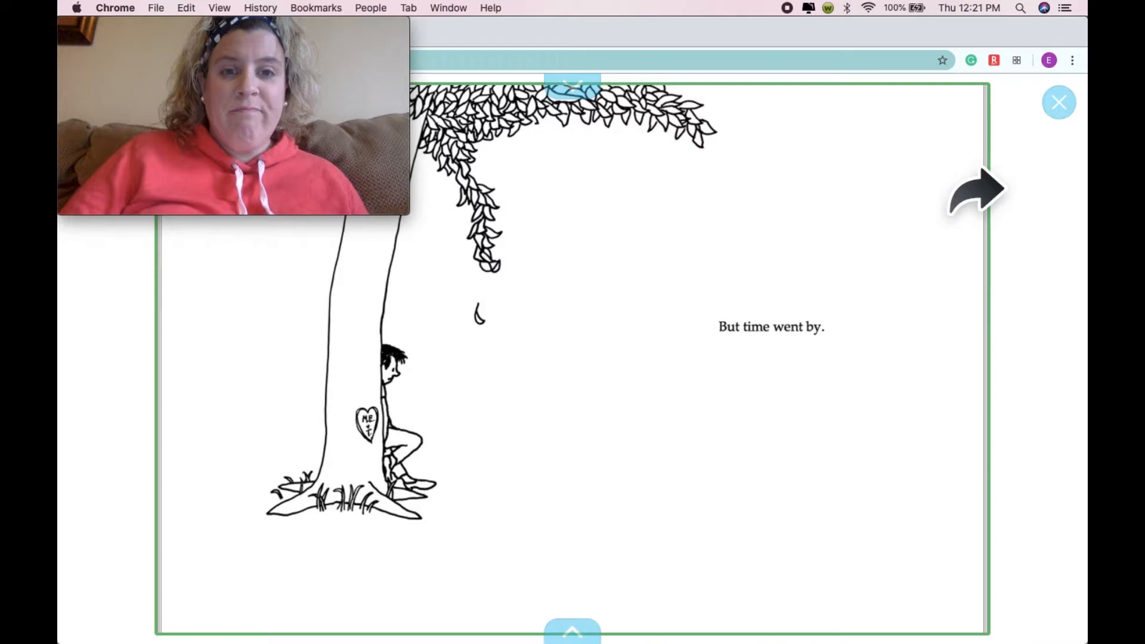
pyautogui.click(975, 188)
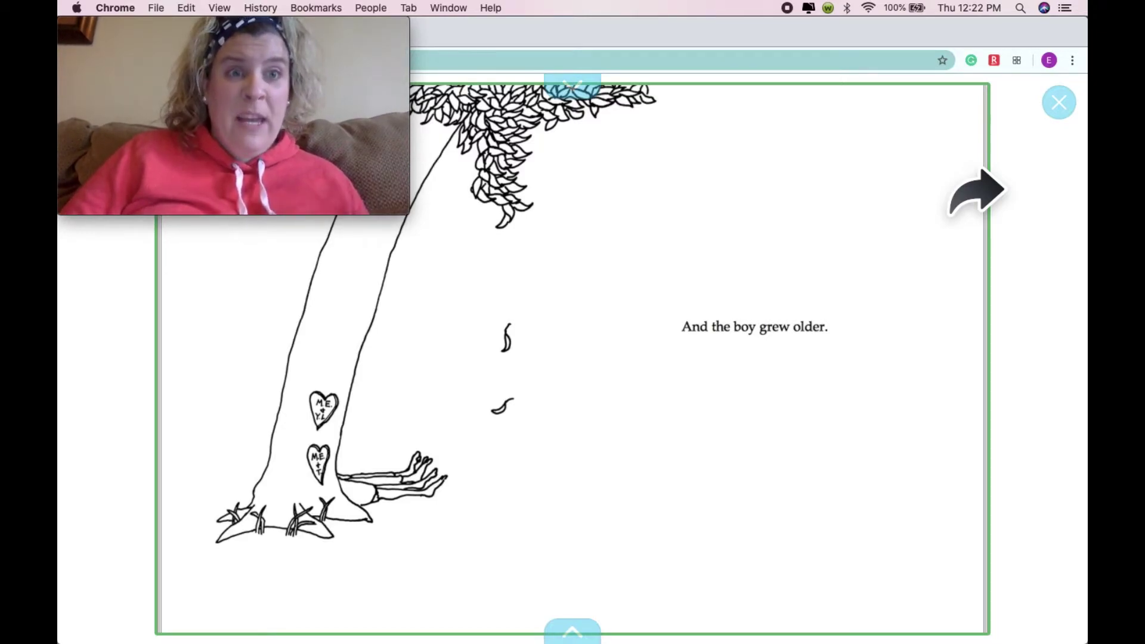
# Step: Continue past the lonely-tree and apple-gathering pages toward the branch-cutting page
pyautogui.click(977, 191)
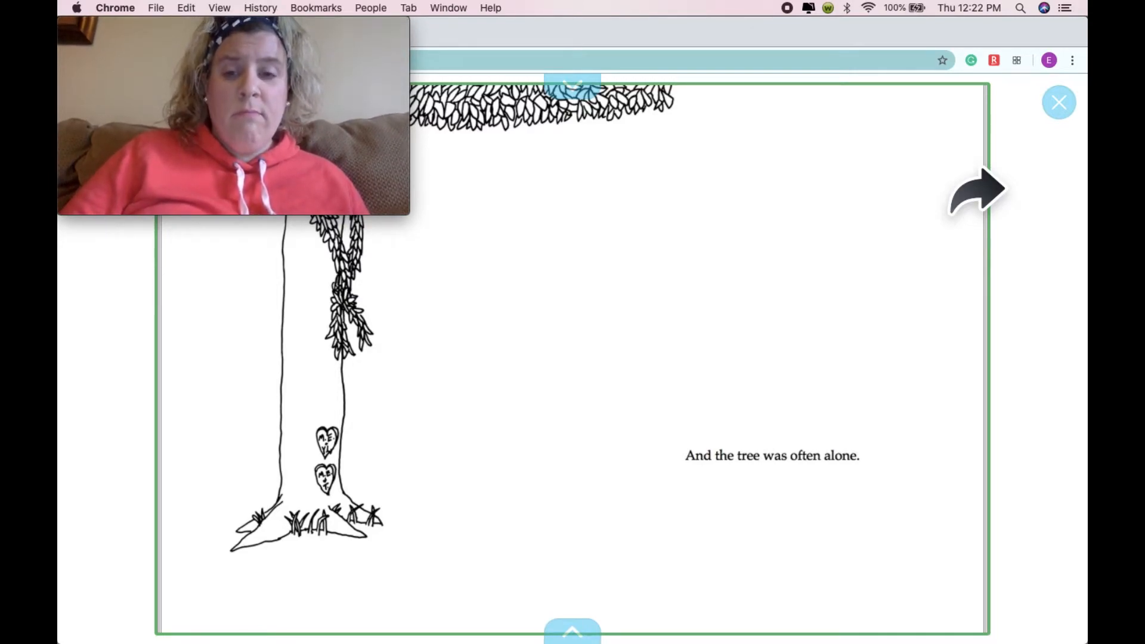
pyautogui.click(974, 190)
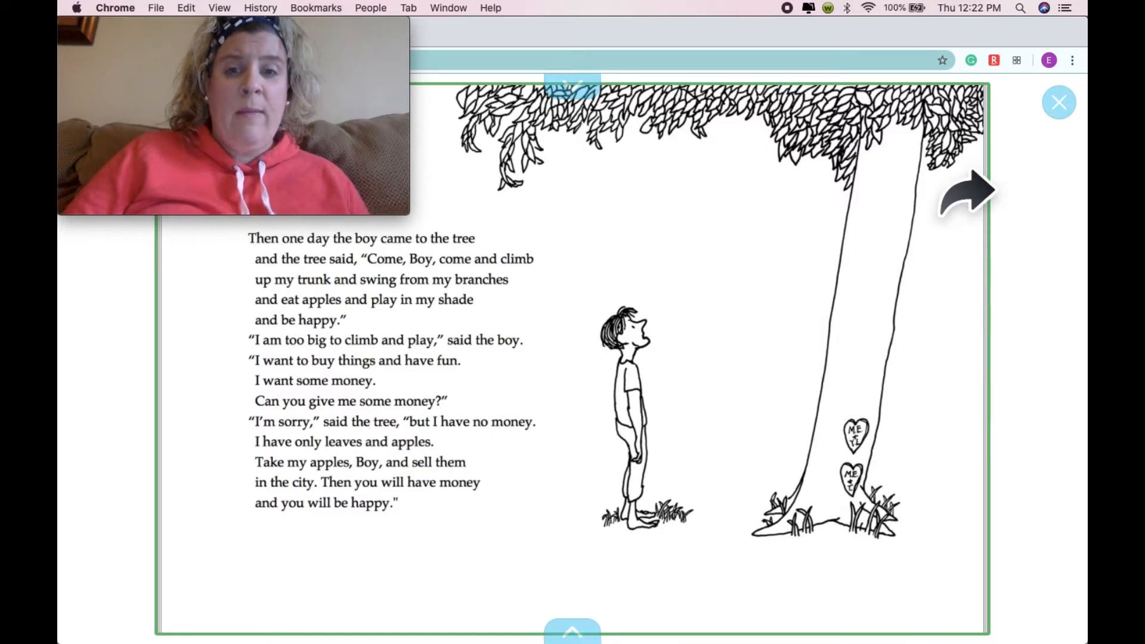
pyautogui.click(965, 191)
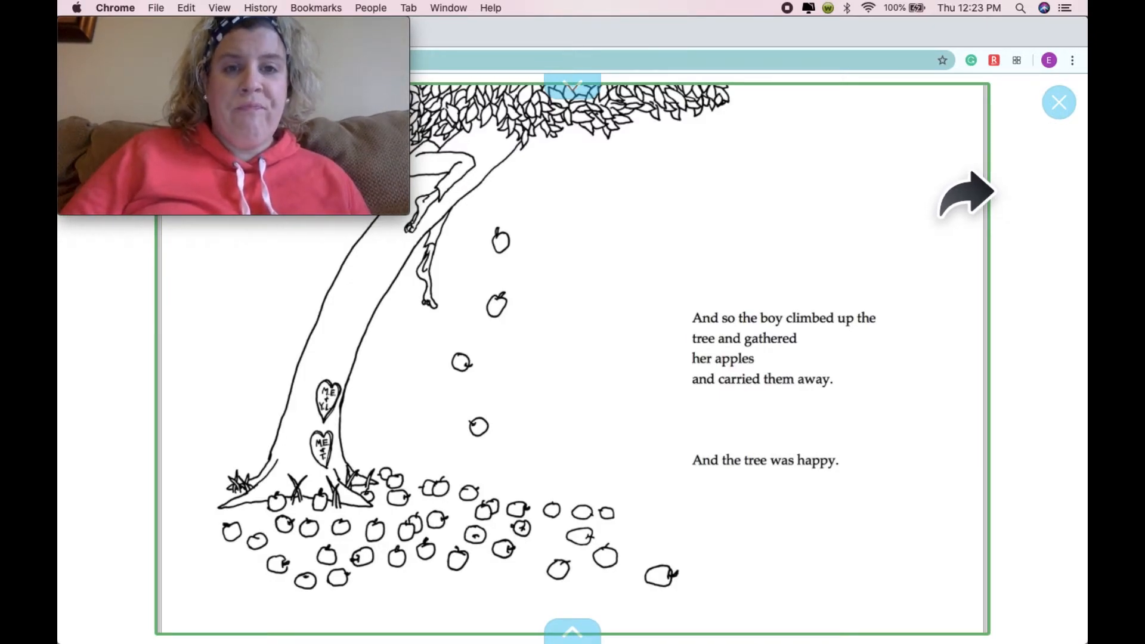
pyautogui.click(966, 192)
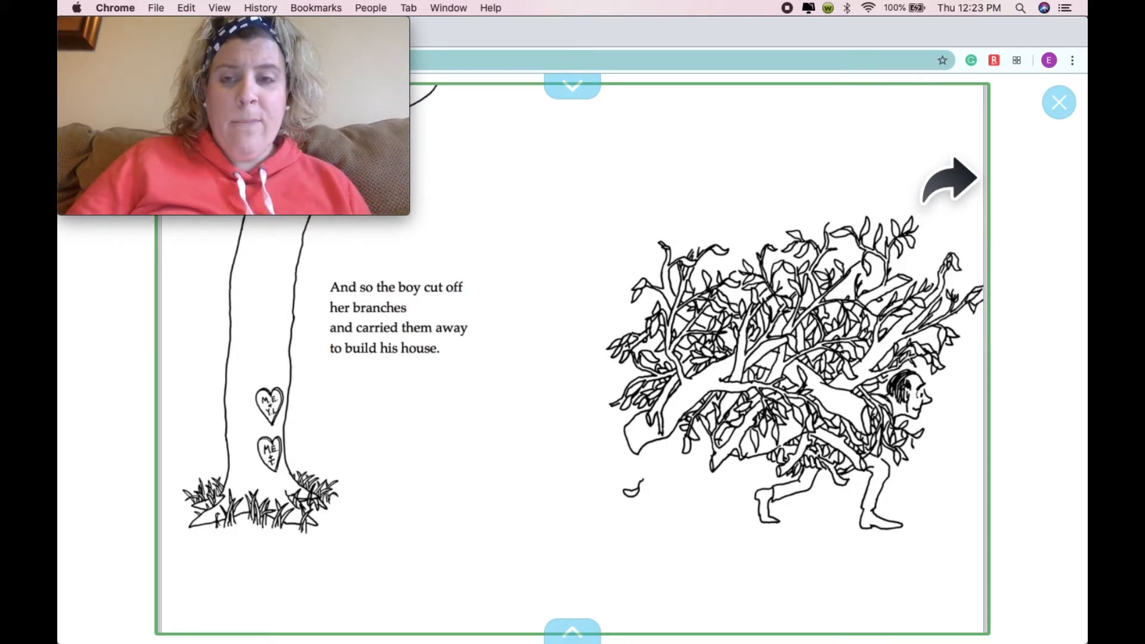
# Step: Advance to the page where the old boy asks for a boat and is offered her trunk
pyautogui.click(949, 177)
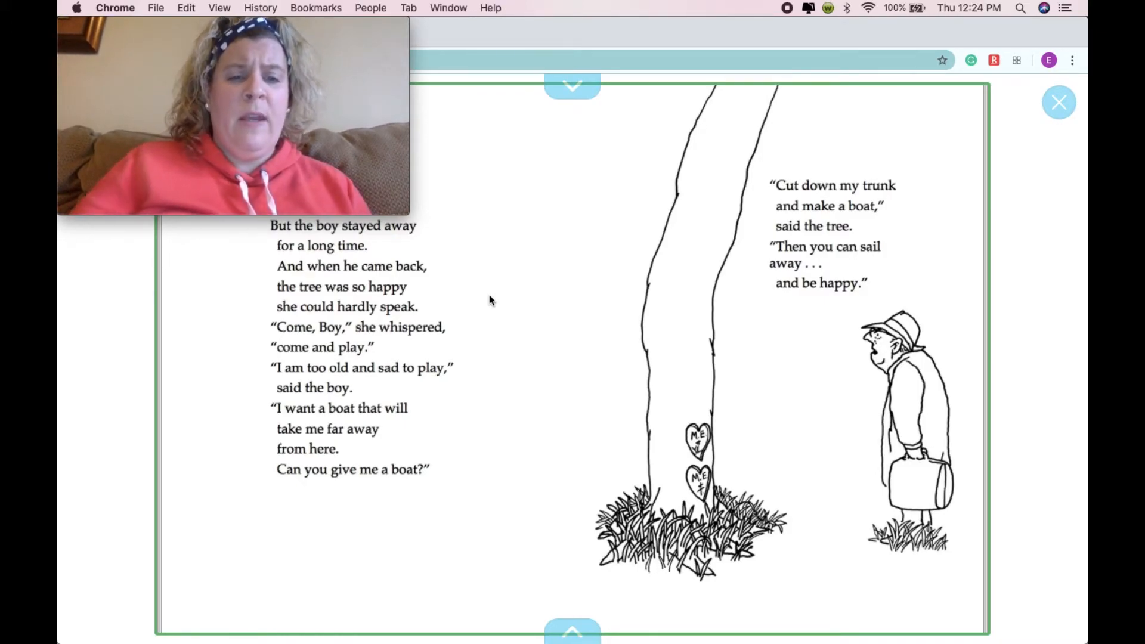
pyautogui.moveTo(549, 210)
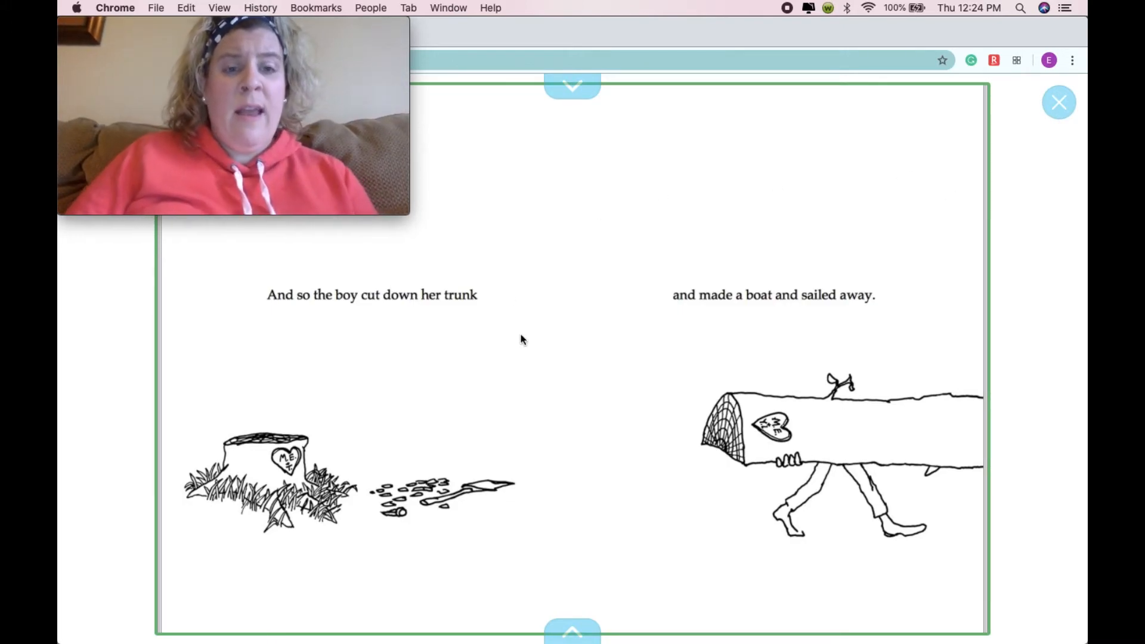
pyautogui.moveTo(326, 369)
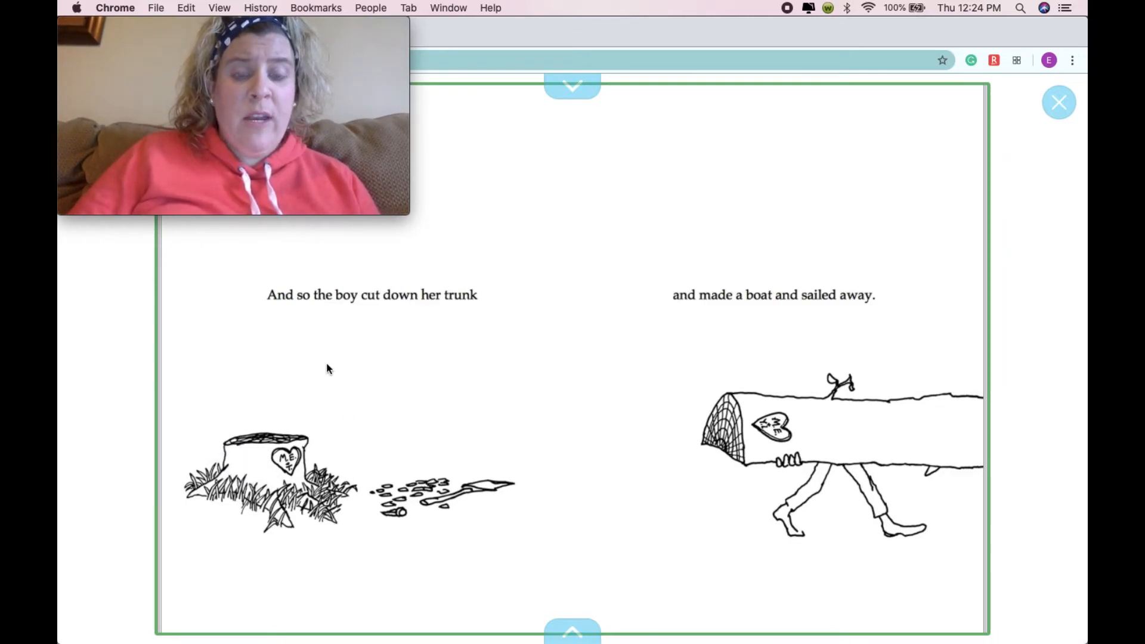
pyautogui.moveTo(317, 496)
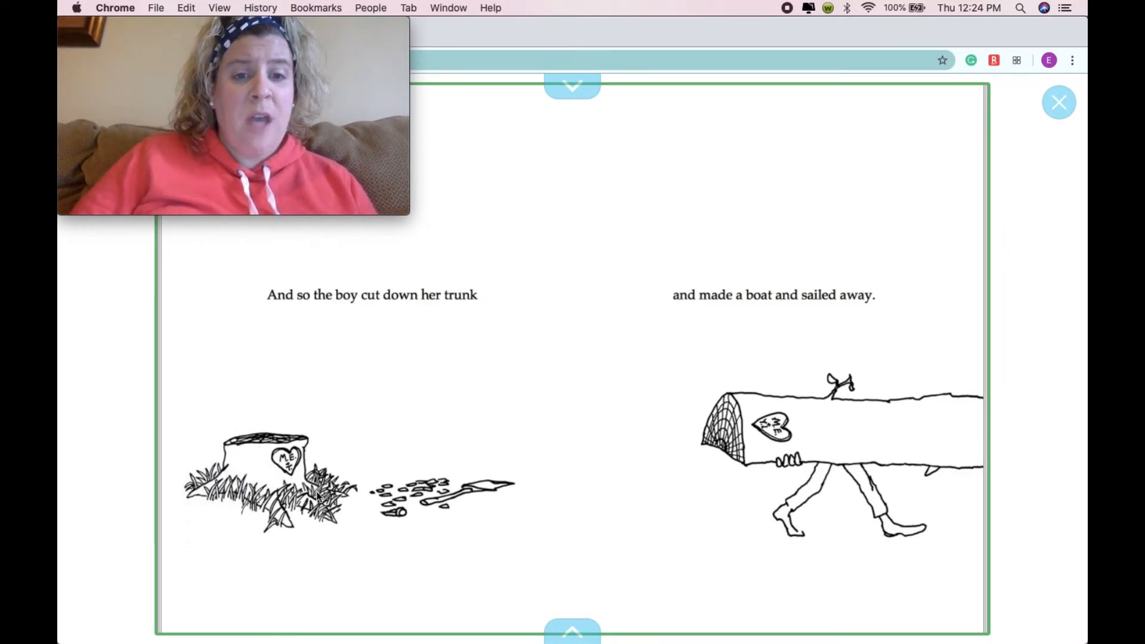
pyautogui.moveTo(918, 197)
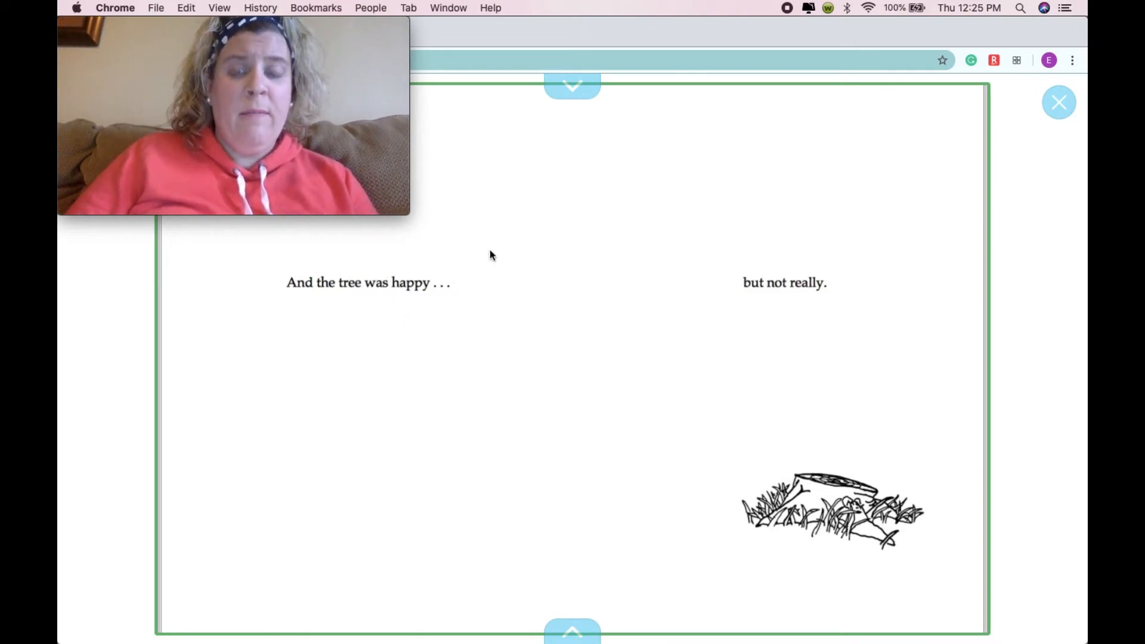
pyautogui.moveTo(793, 429)
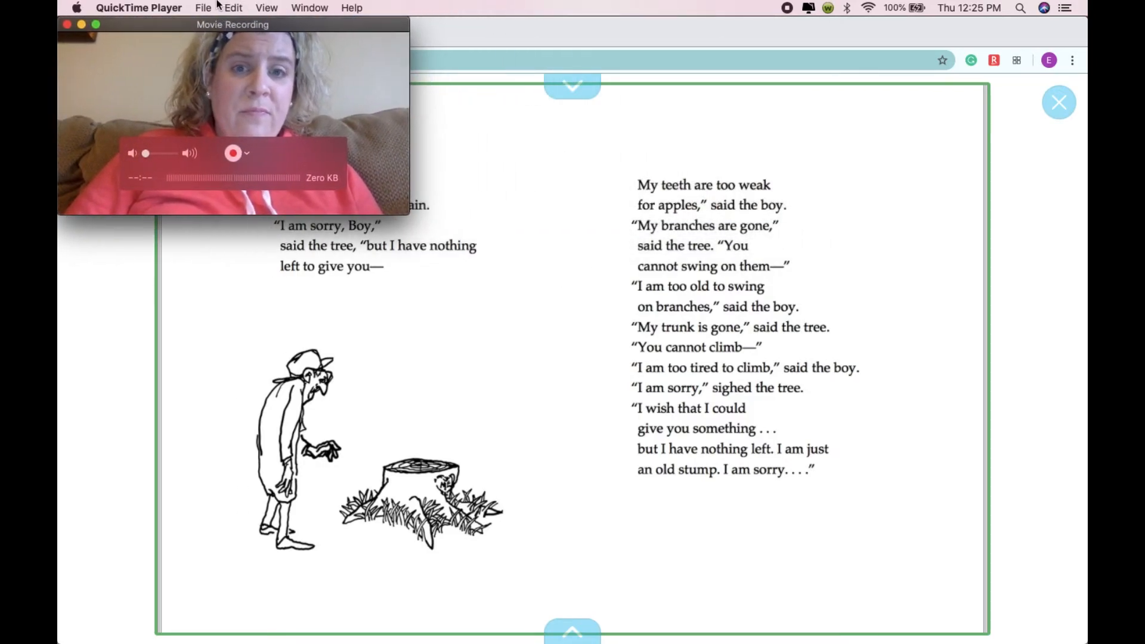
pyautogui.moveTo(1005, 270)
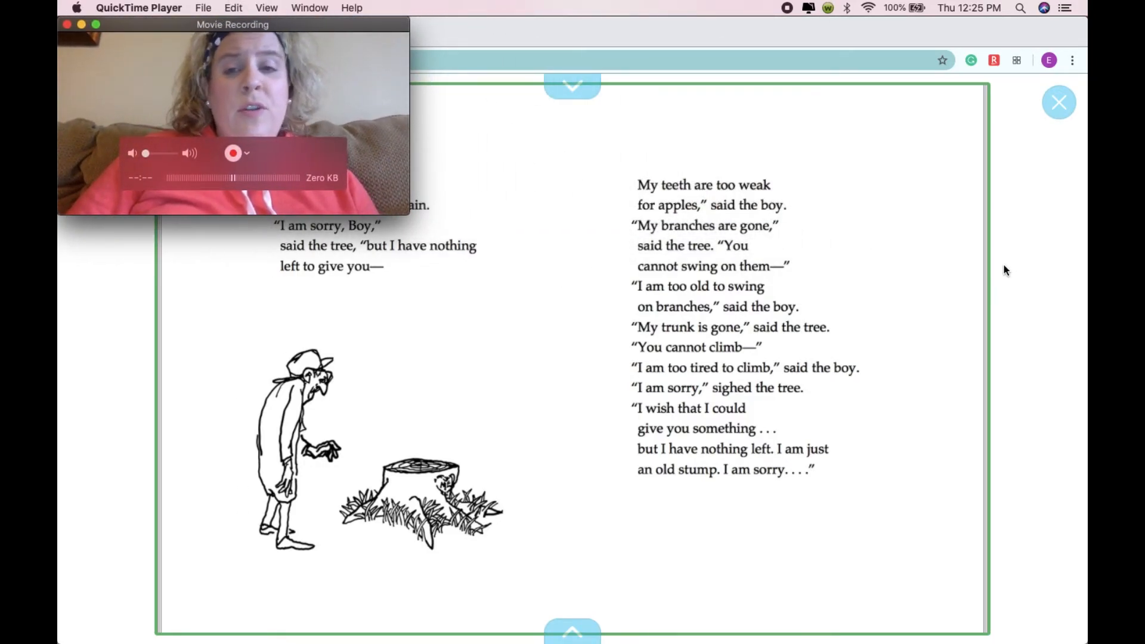
pyautogui.moveTo(874, 245)
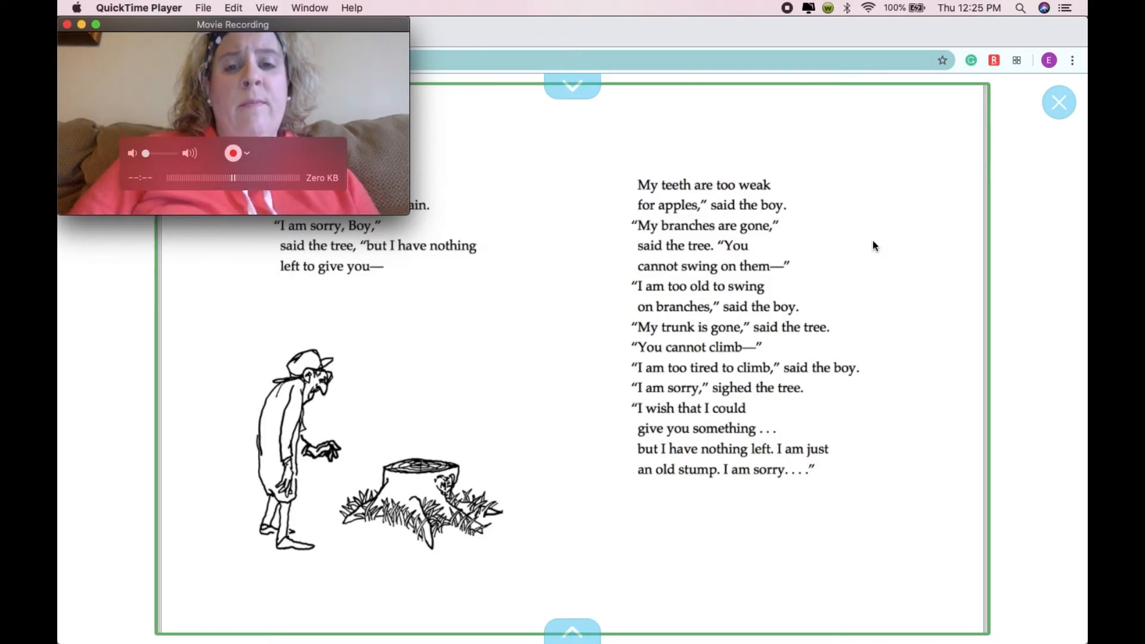
pyautogui.moveTo(884, 262)
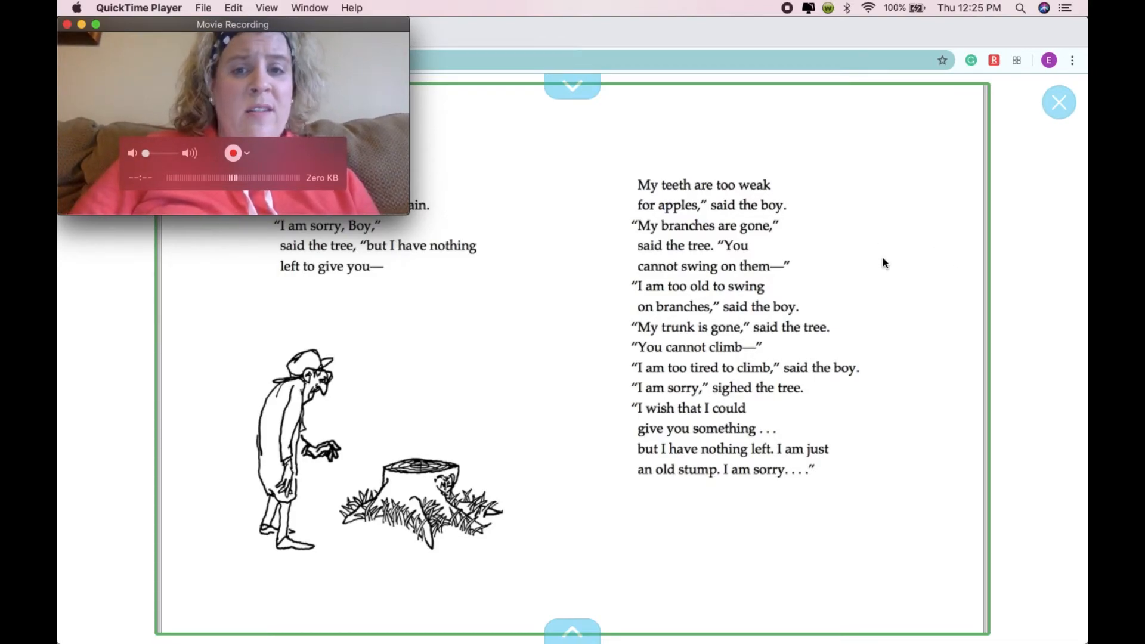
pyautogui.moveTo(971, 229)
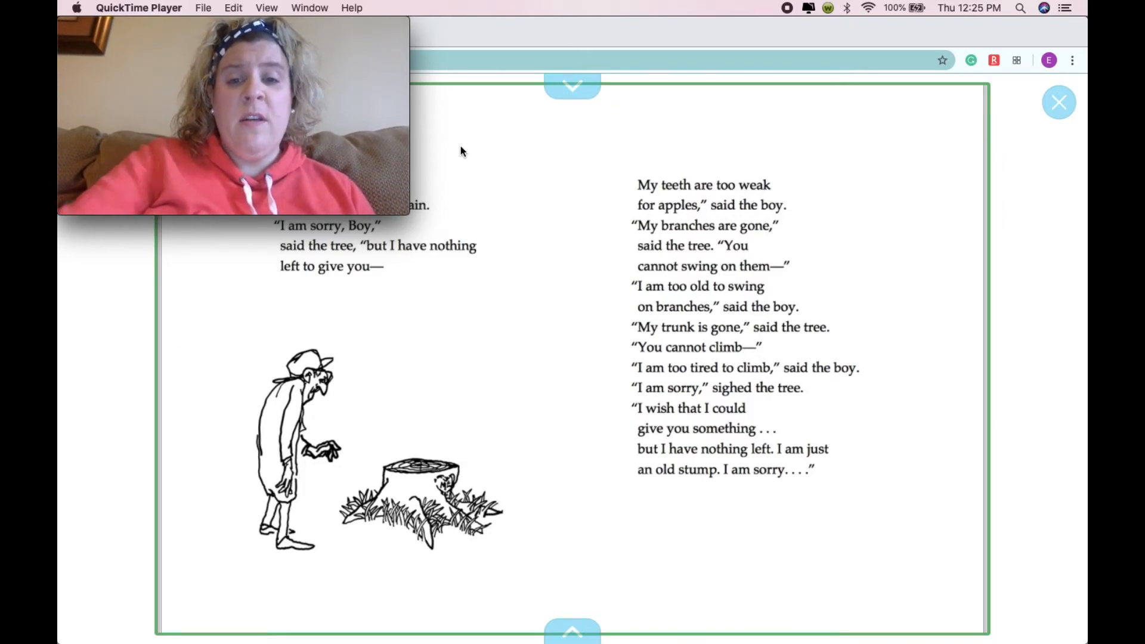
pyautogui.moveTo(945, 222)
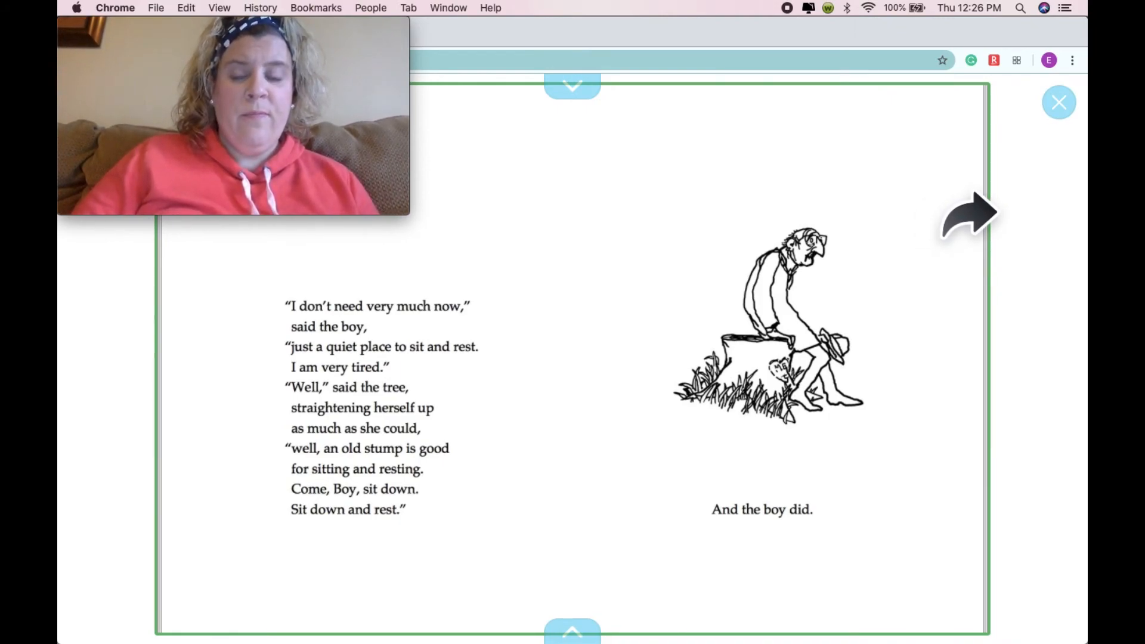
# Step: Turn to the final page reading "And the tree was happy. The End."
pyautogui.click(967, 214)
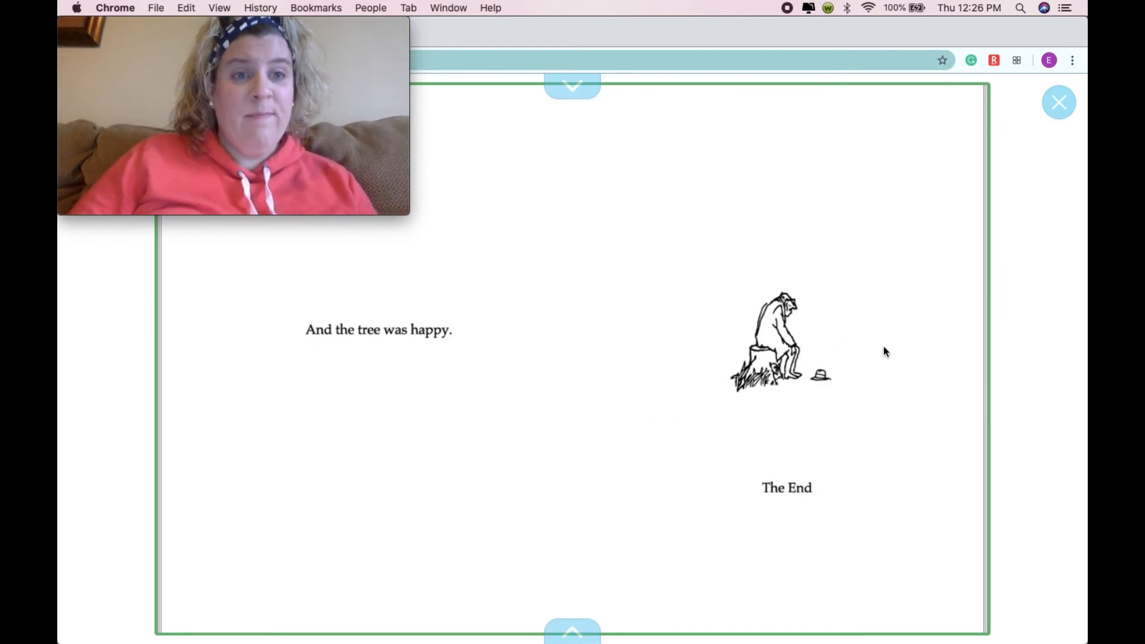
pyautogui.moveTo(890, 455)
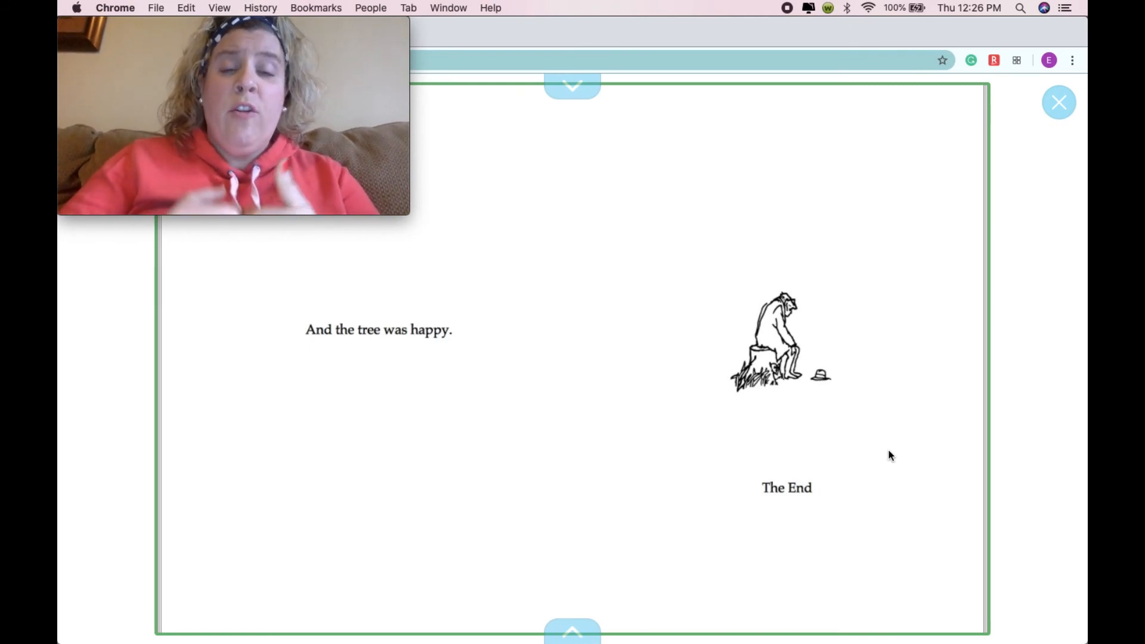
pyautogui.moveTo(883, 416)
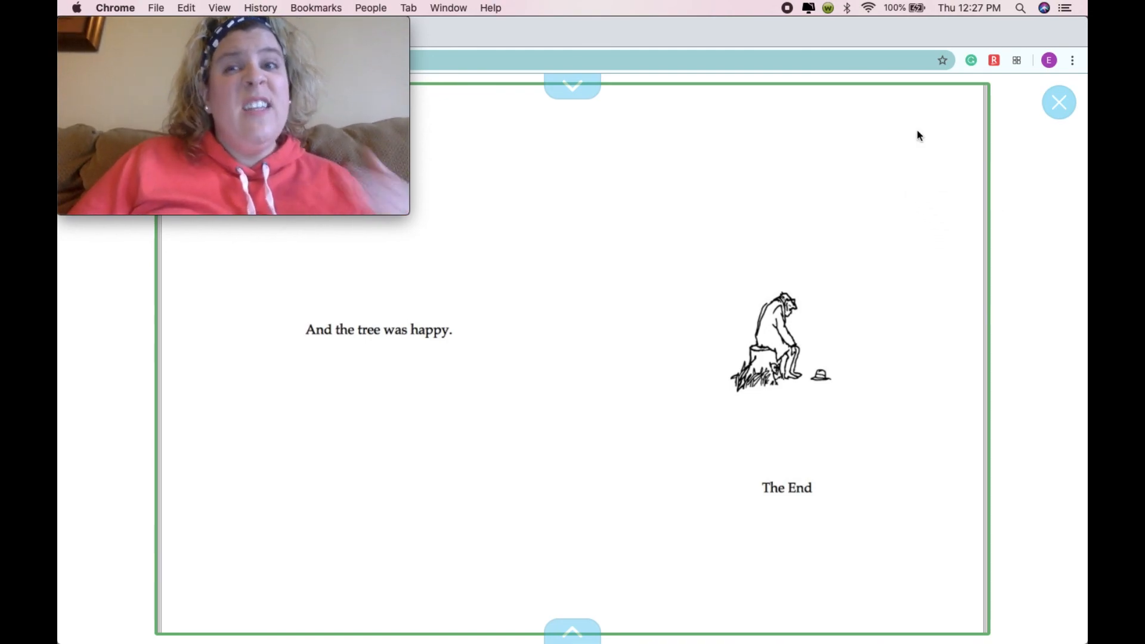
pyautogui.moveTo(911, 133)
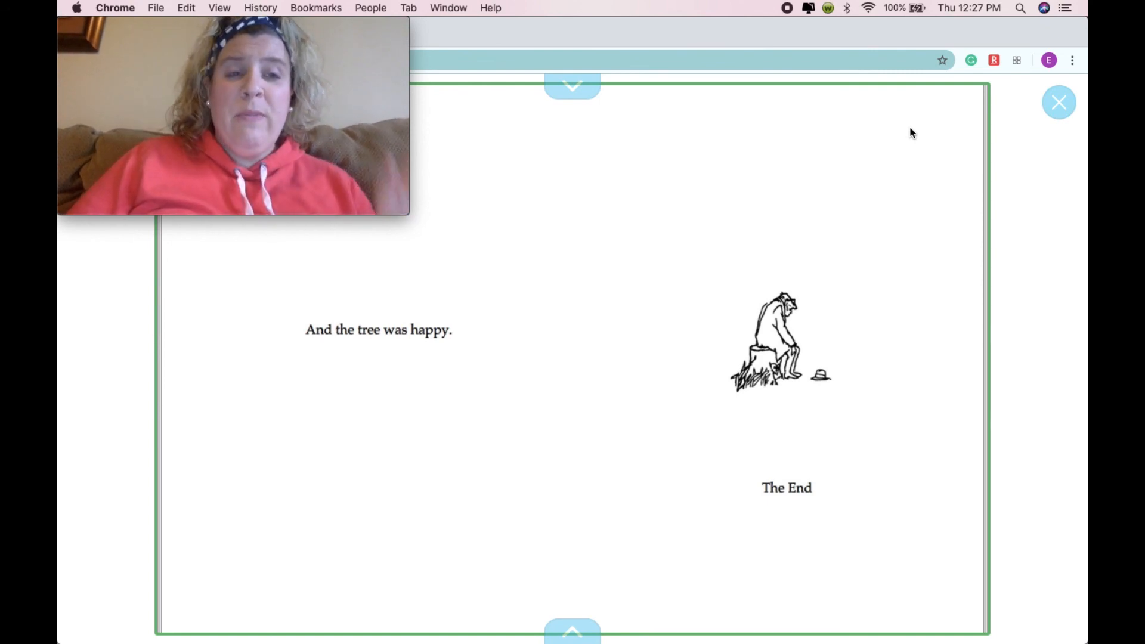